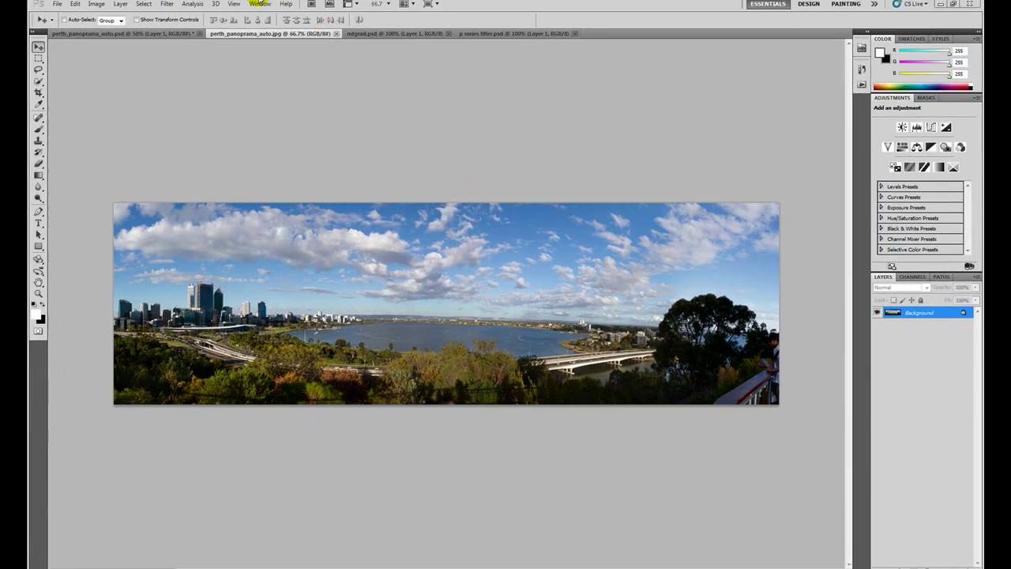
Bring the ndgrad.psd graduated neutral-density filter photo to the front.
left_click(122, 33)
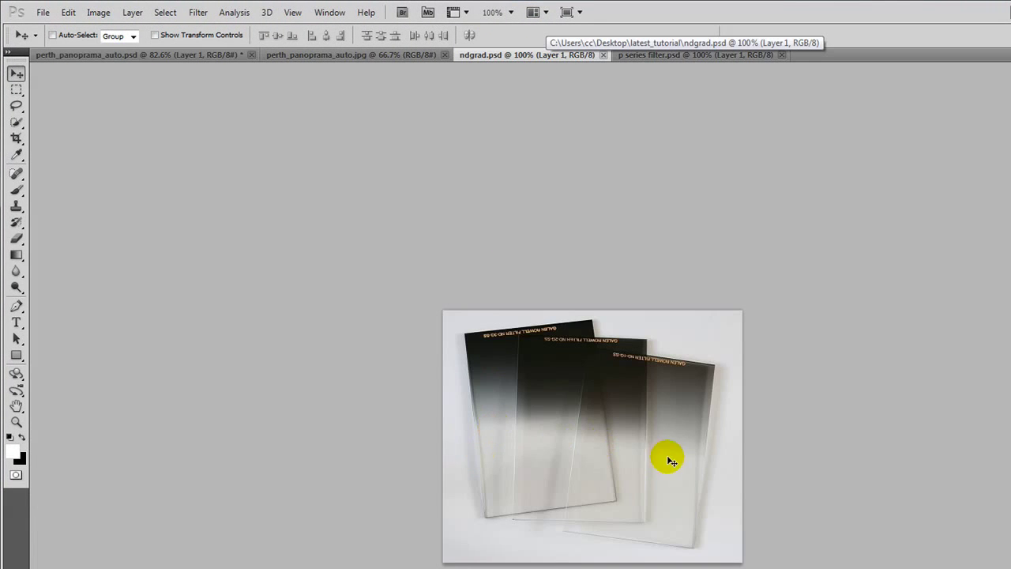
mouse_move(695, 365)
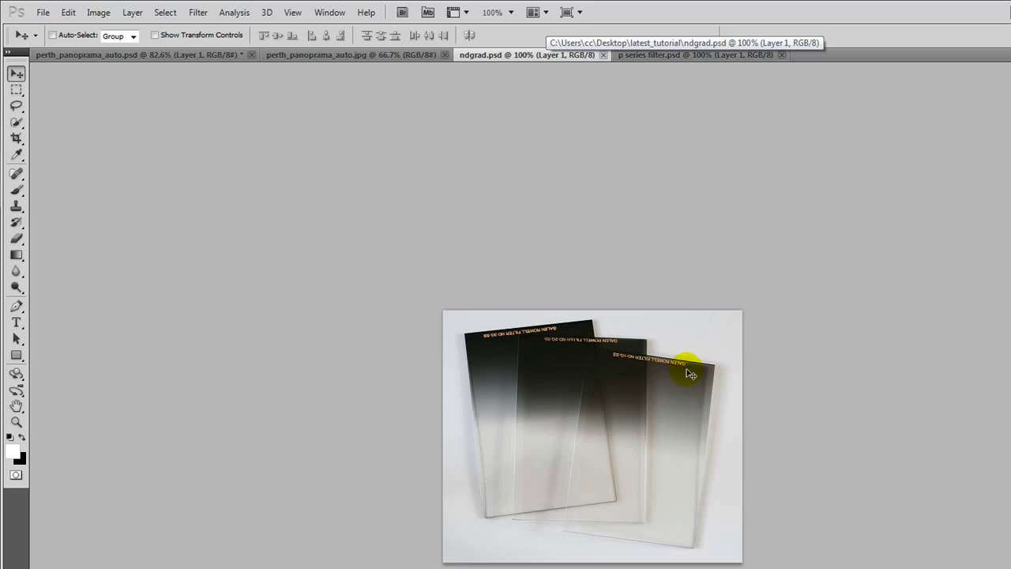
mouse_move(673, 447)
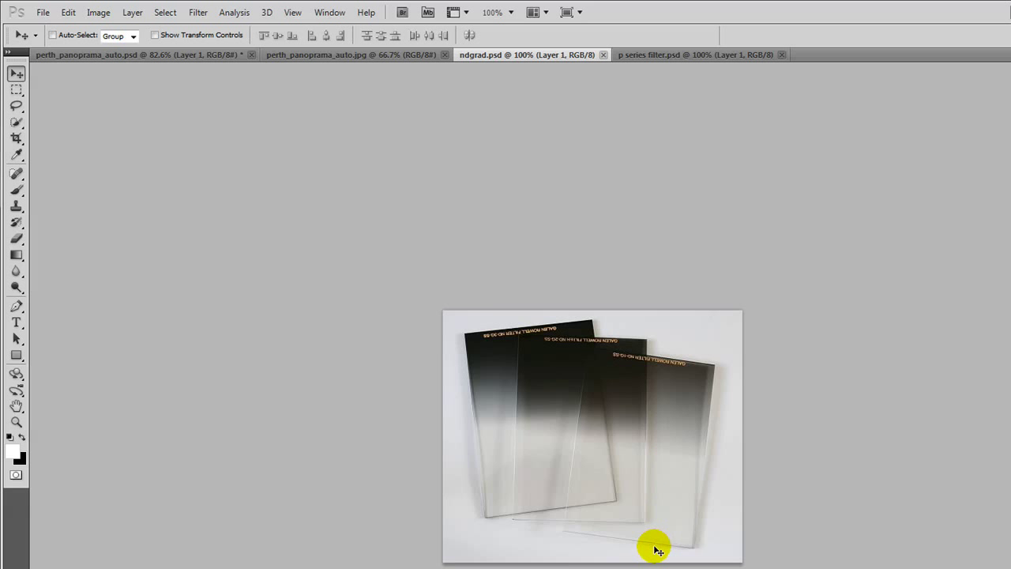
mouse_move(527, 354)
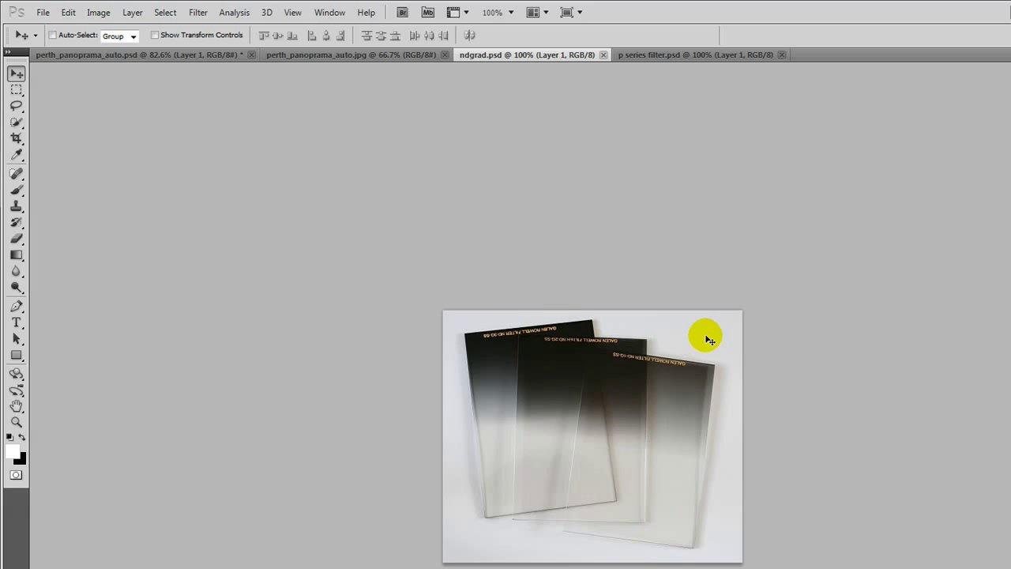
mouse_move(666, 91)
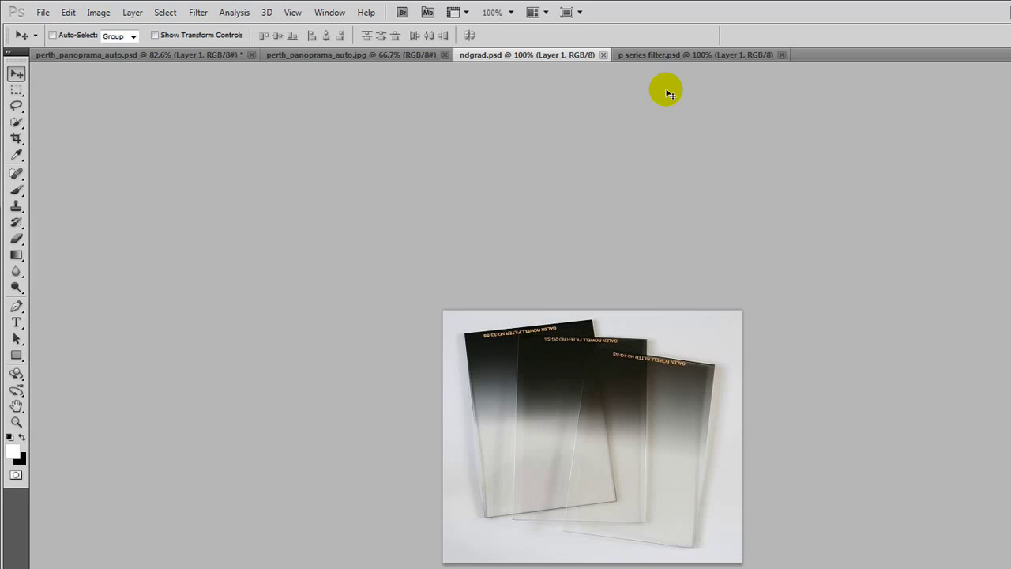
mouse_move(693, 460)
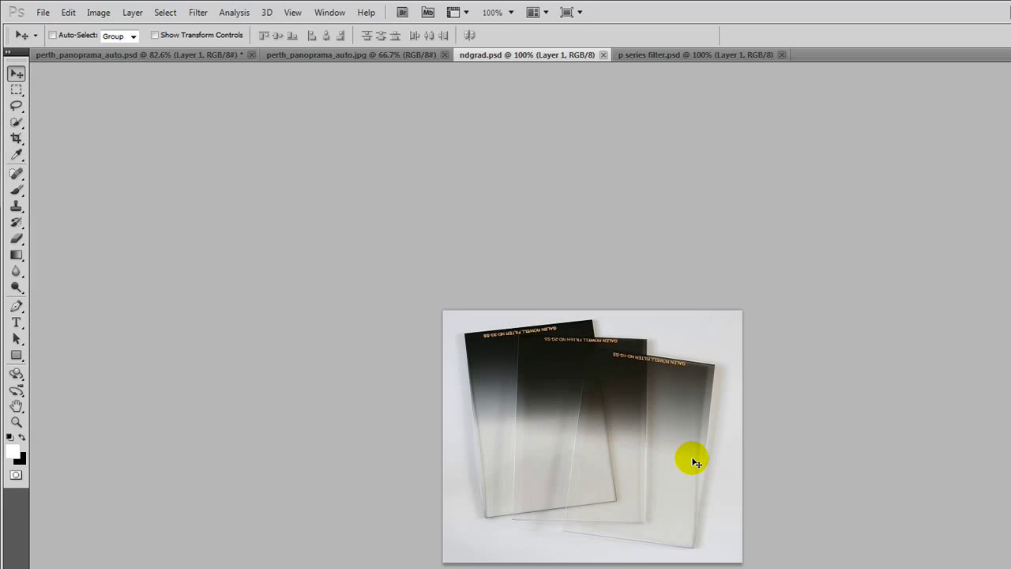
mouse_move(591, 450)
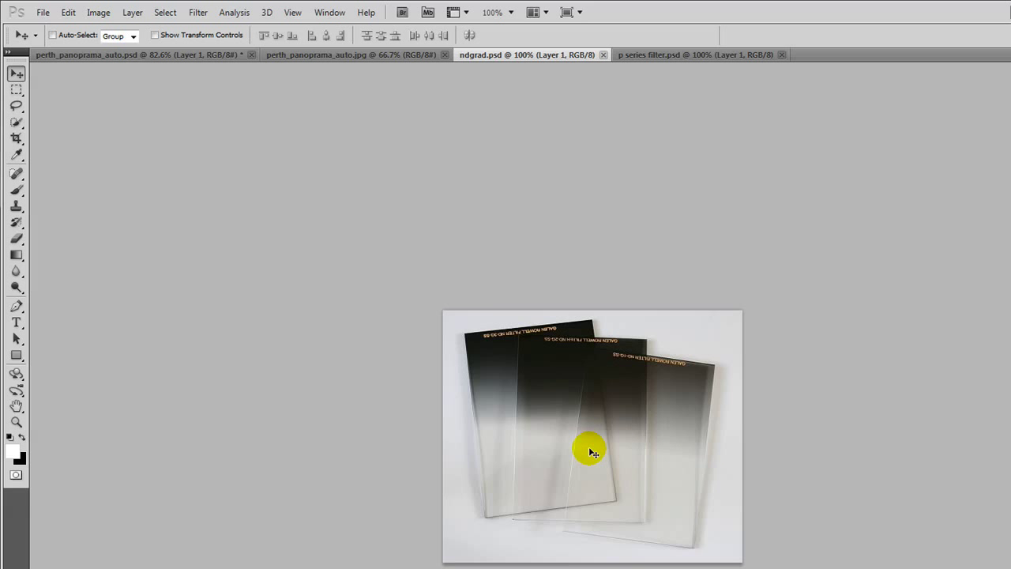
mouse_move(707, 442)
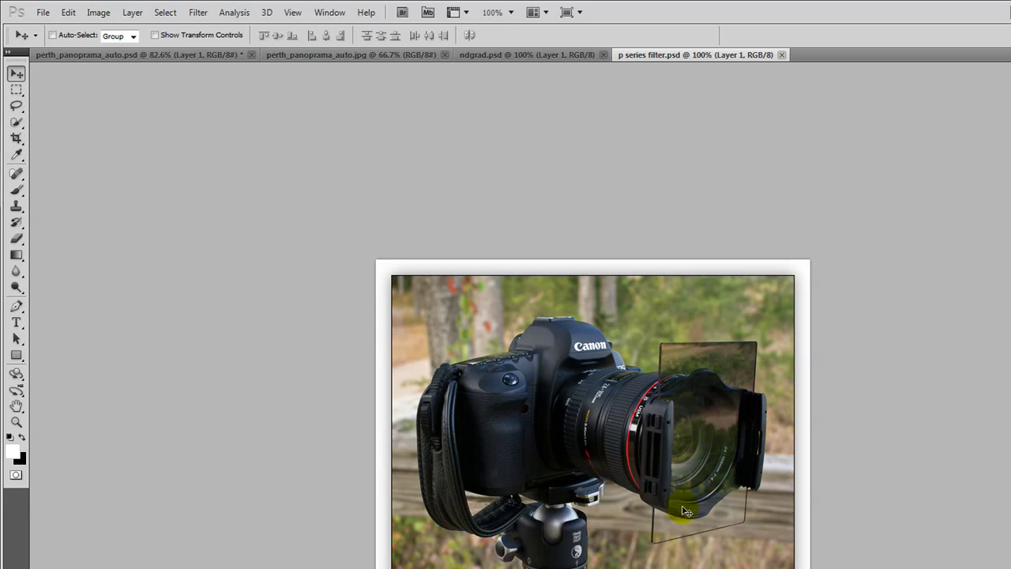
mouse_move(685, 464)
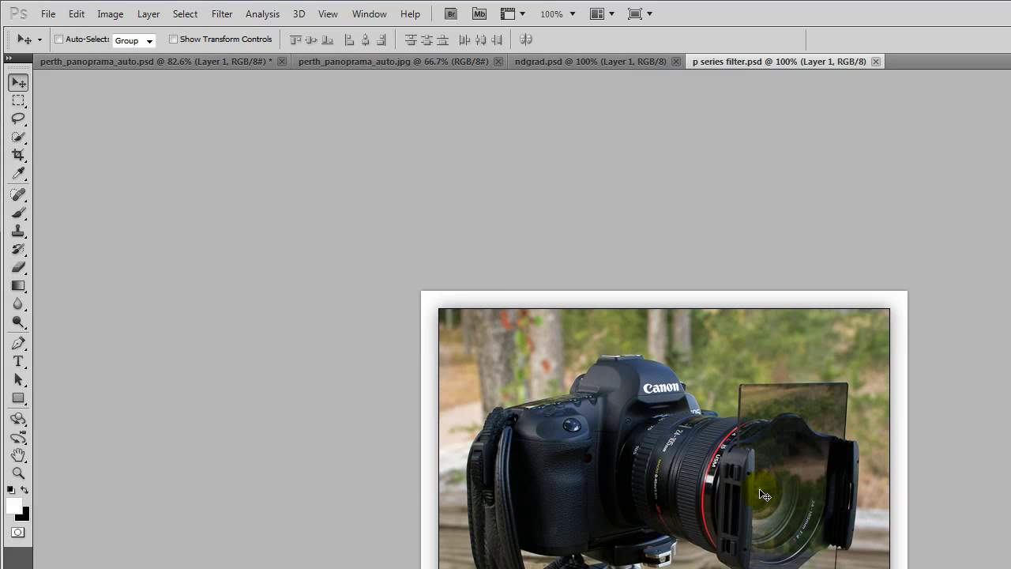
mouse_move(765, 472)
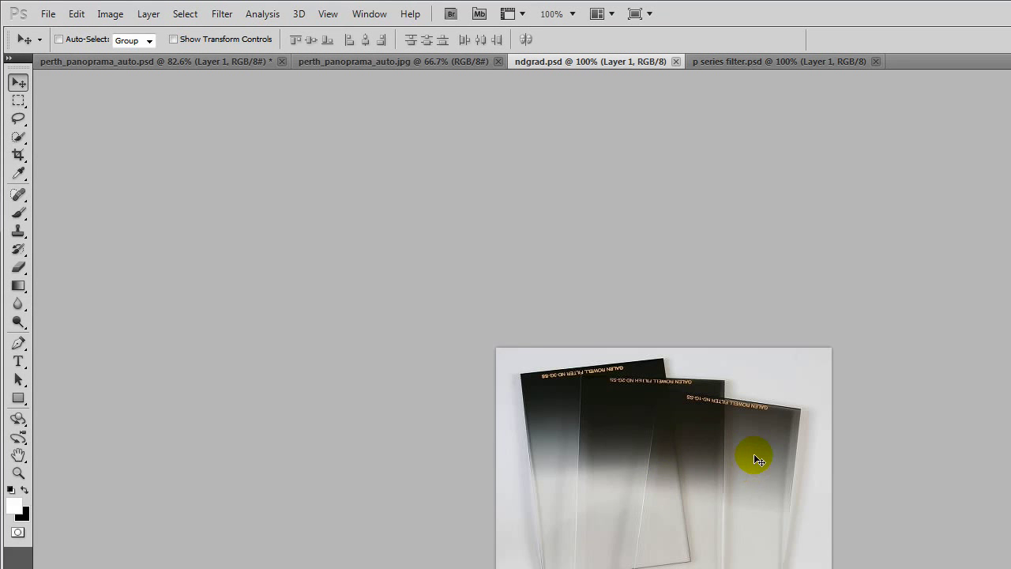
mouse_move(770, 425)
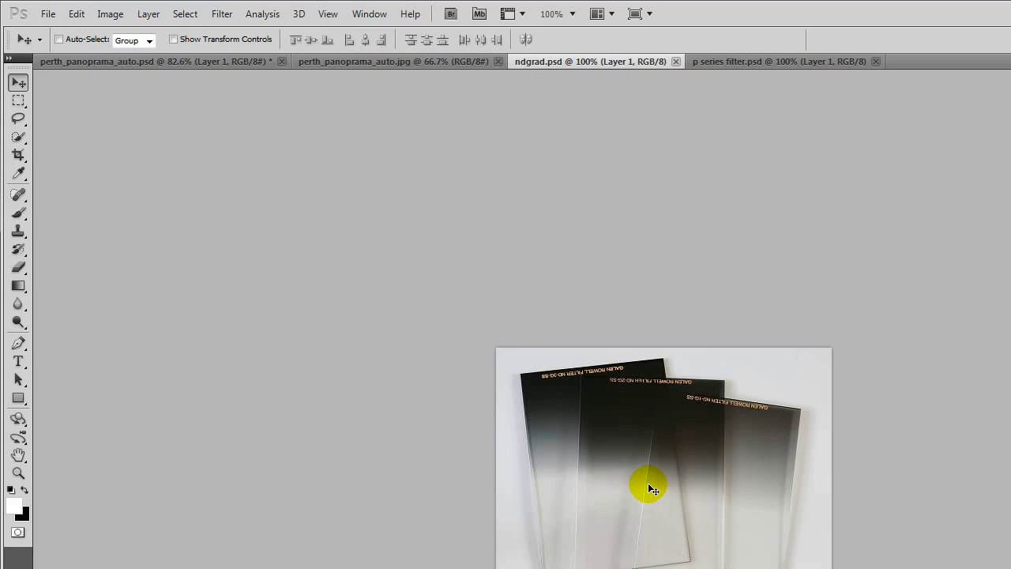
mouse_move(814, 508)
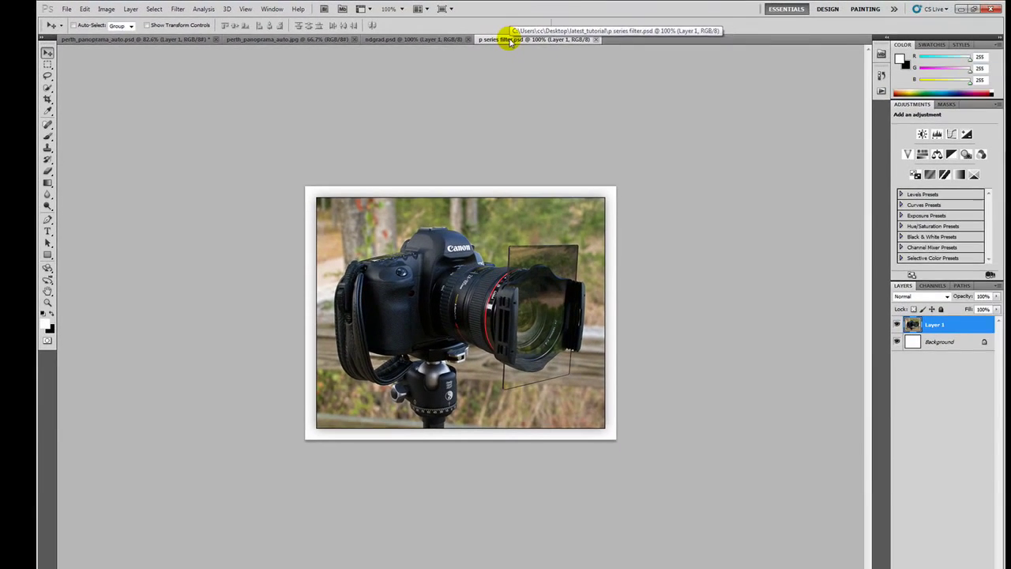
Switch back to the perth_panoprama_auto.jpg document.
left_click(280, 38)
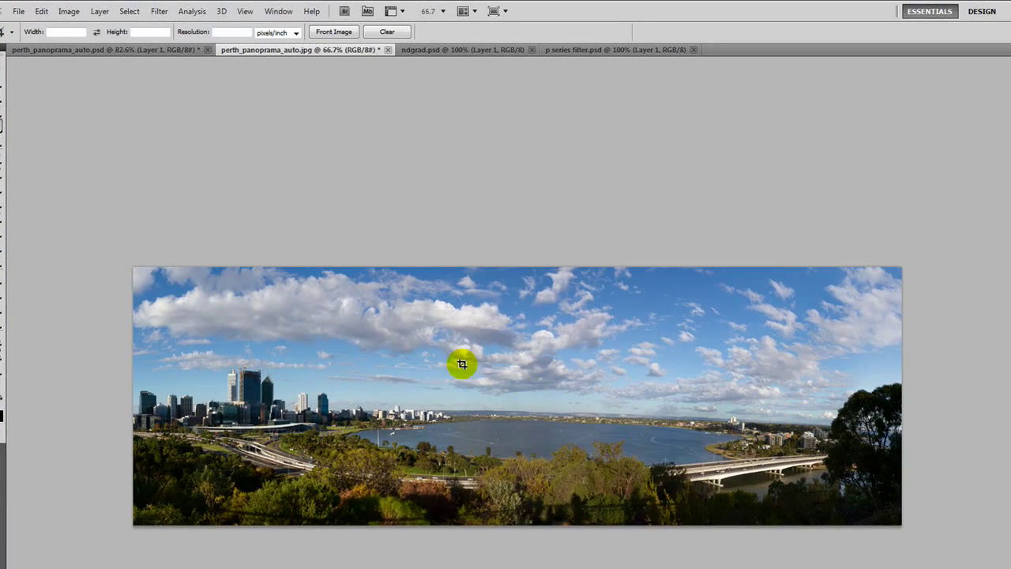
mouse_move(381, 495)
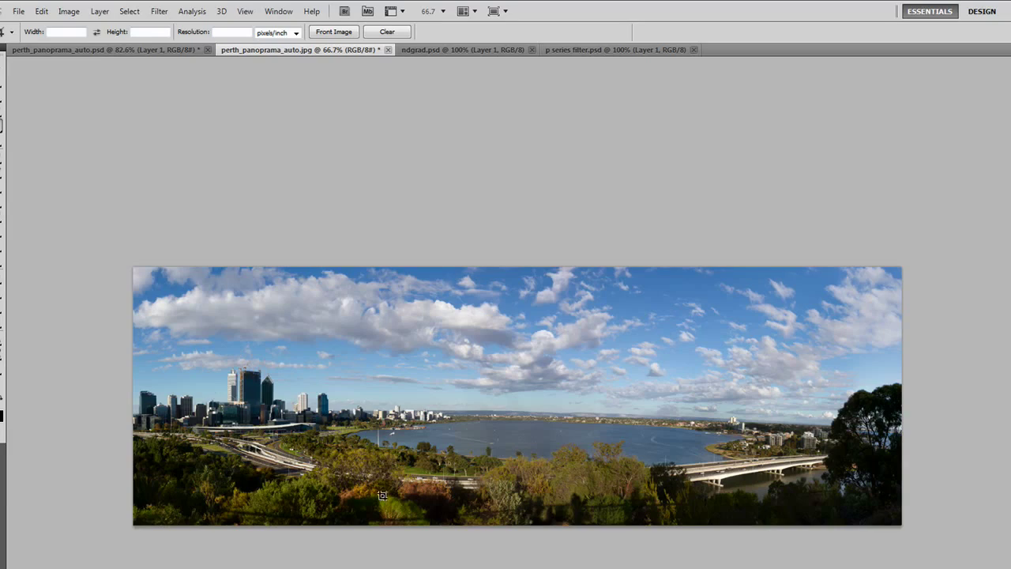
mouse_move(867, 485)
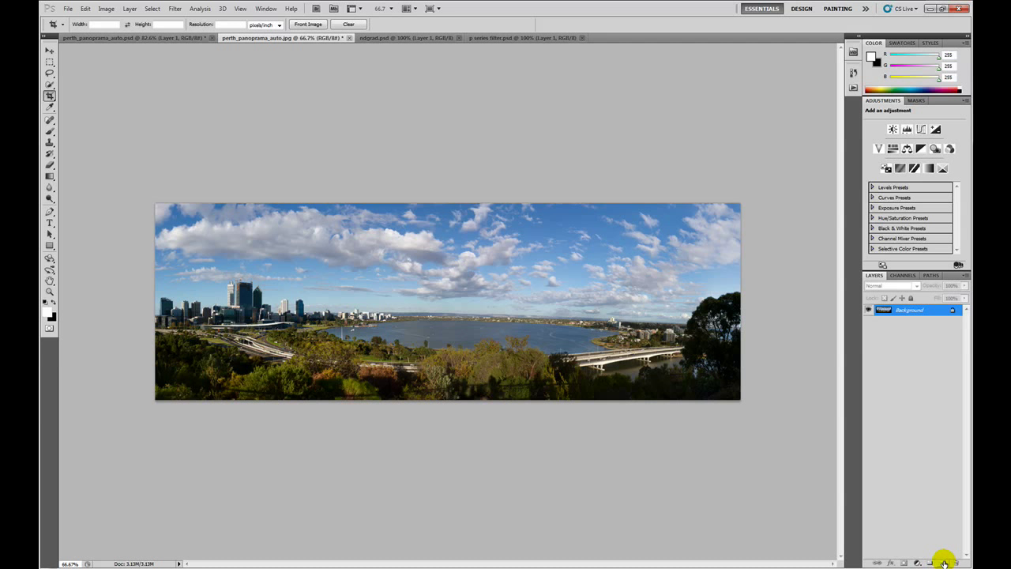
Add a new layer filled with 50% Gray in Overlay mode, toggling its visibility to compare.
left_click(891, 285)
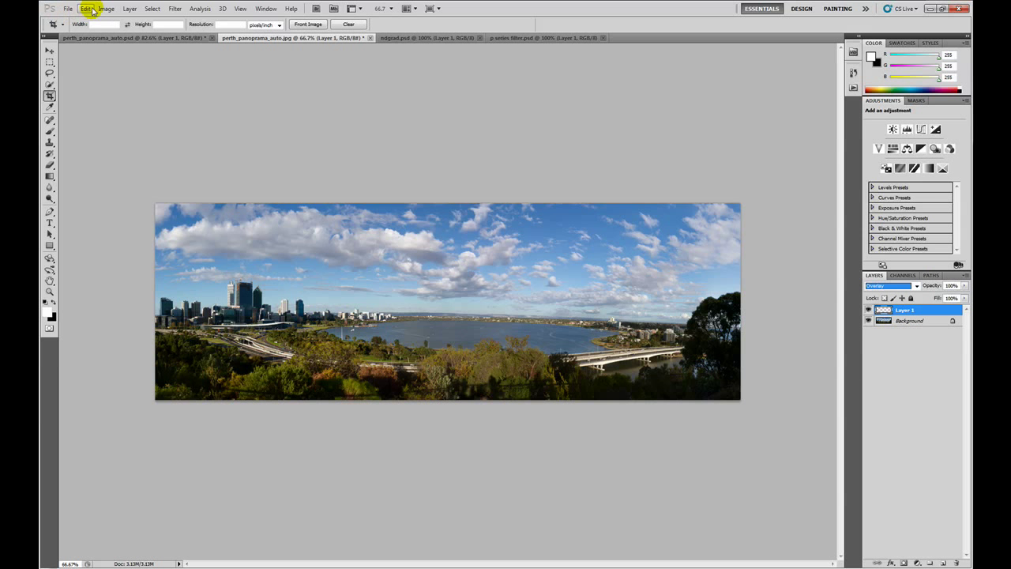
left_click(84, 9)
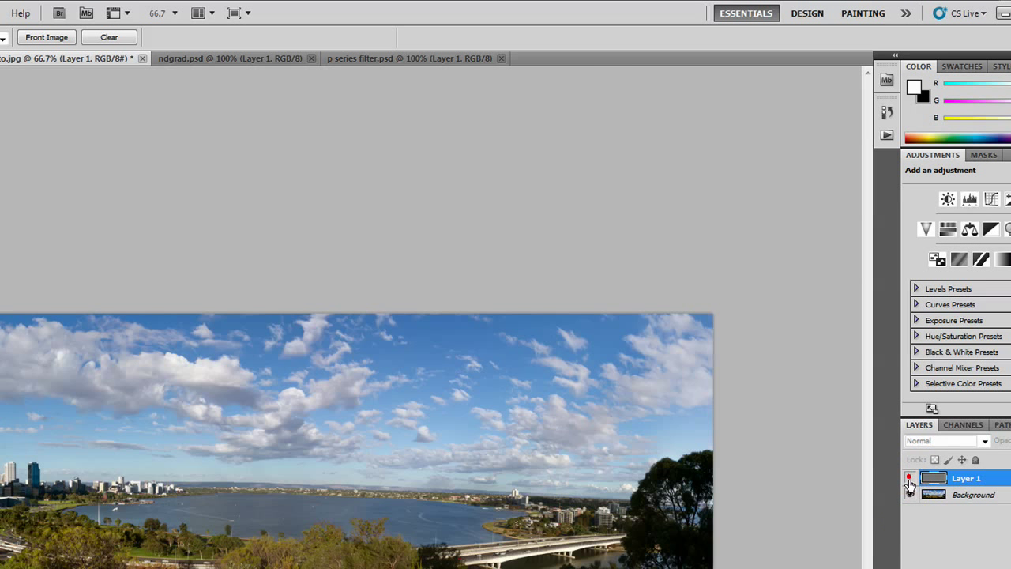
left_click(944, 440)
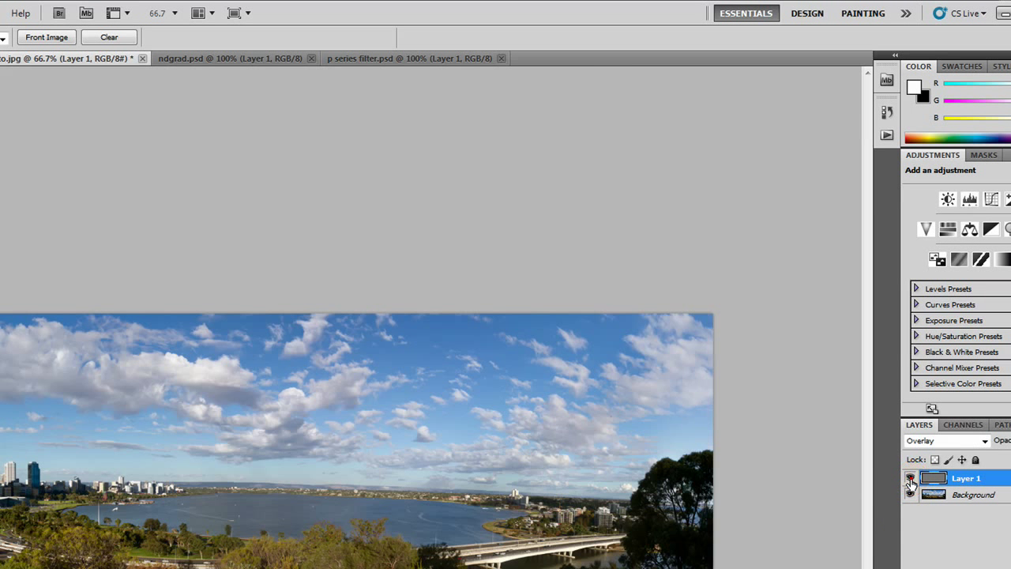
left_click(910, 477)
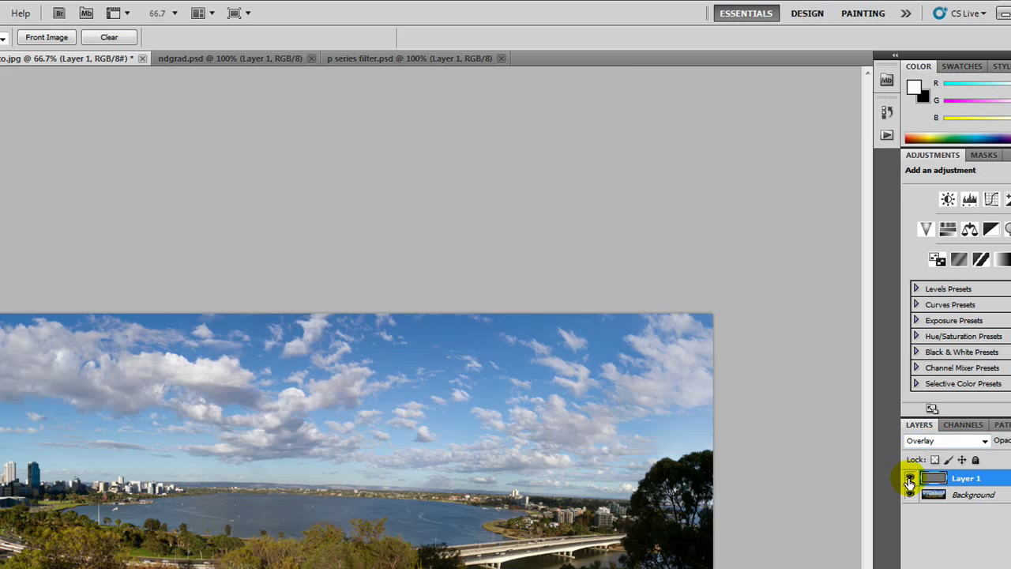
left_click(910, 494)
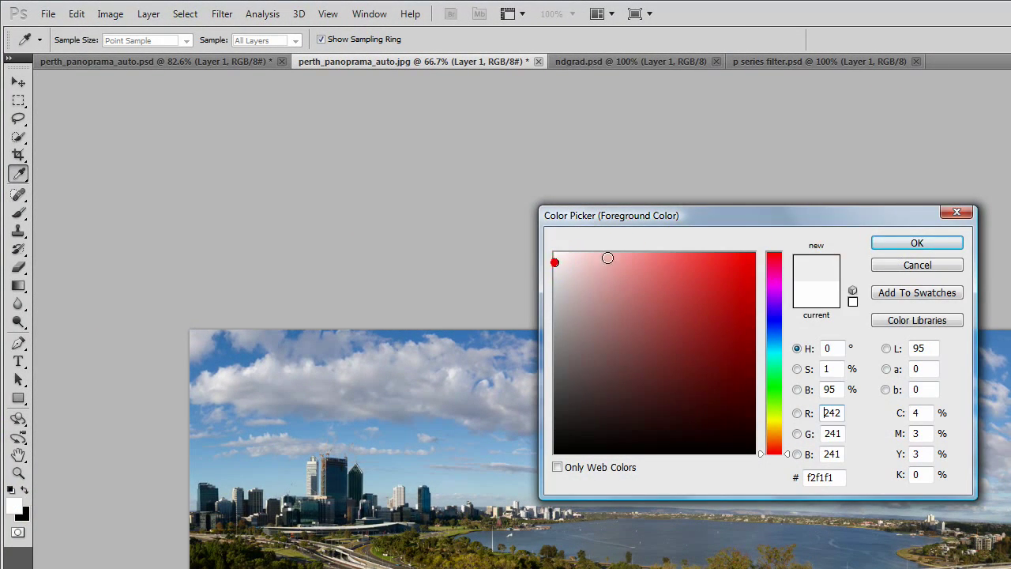
Accept the near-white foreground, size the Brush tool and paint over the trees.
left_click(17, 154)
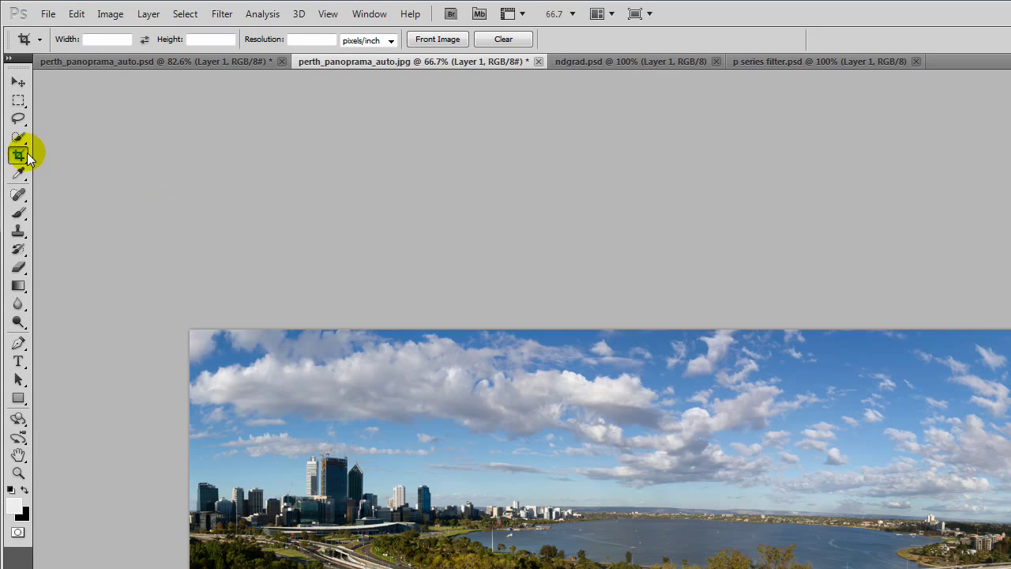
left_click(17, 194)
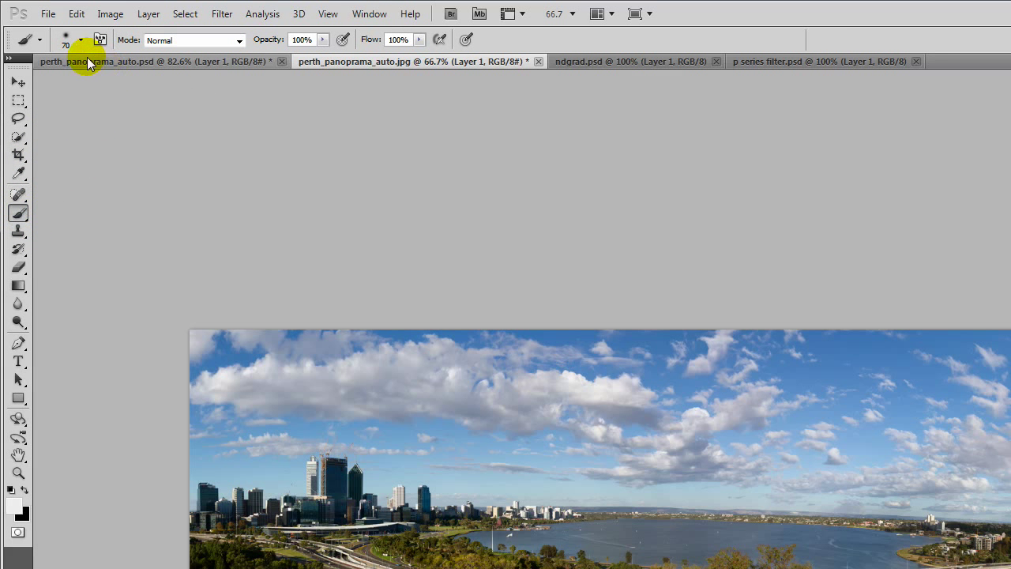
left_click(82, 40)
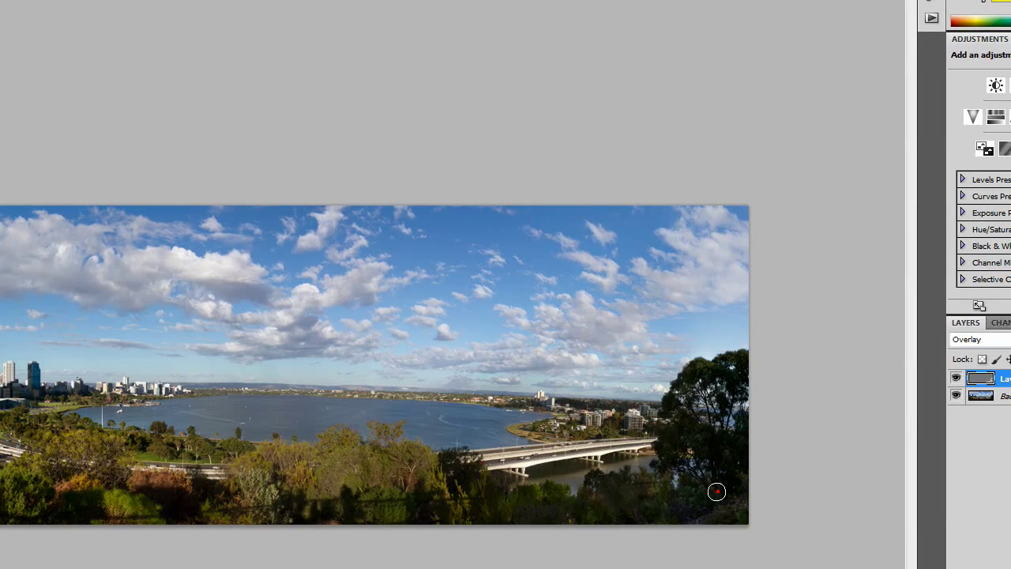
left_click(955, 377)
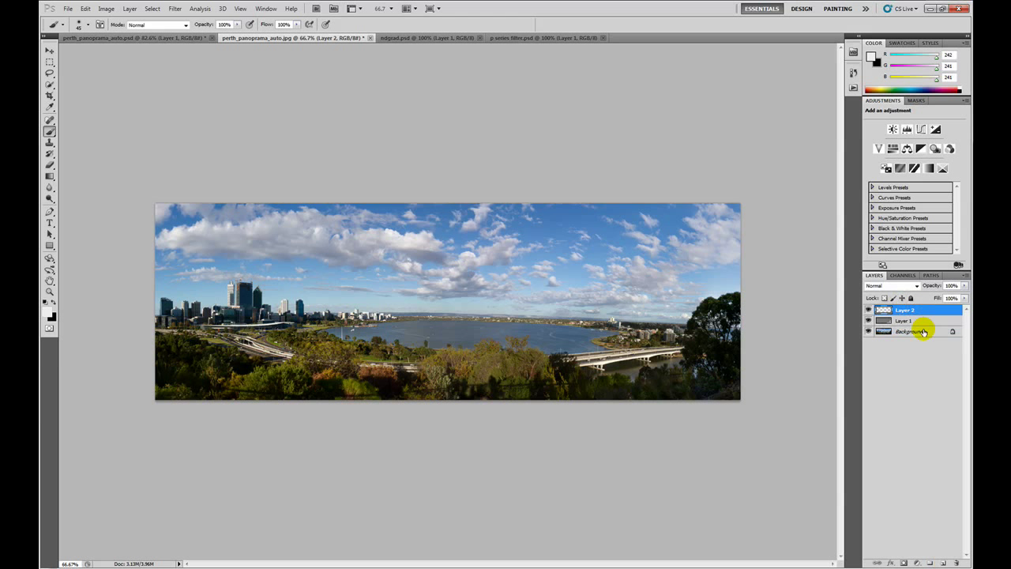
Move Layer 2 below Layer 1 and bring up the foreground colour picker.
left_click(908, 330)
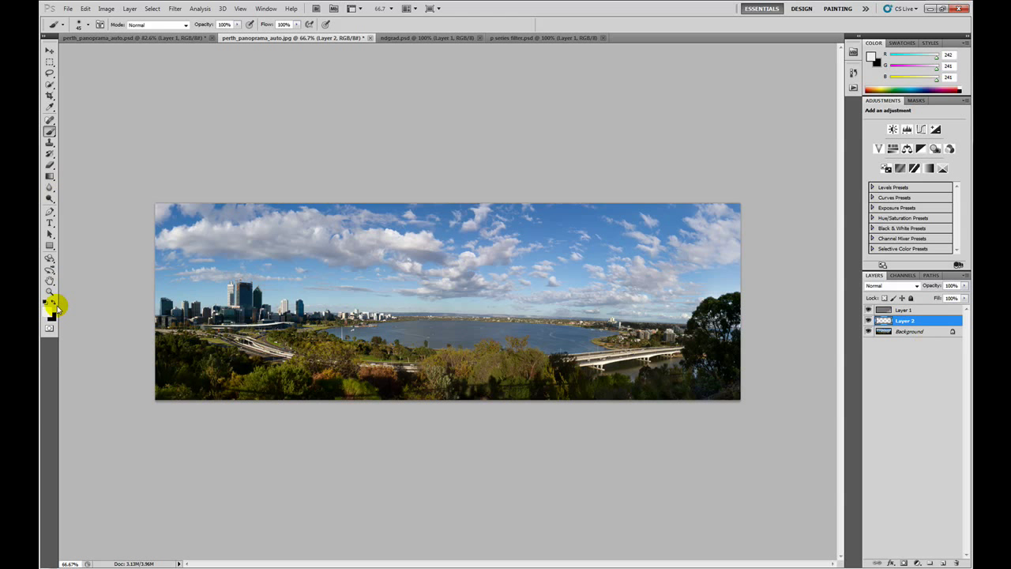
left_click(46, 301)
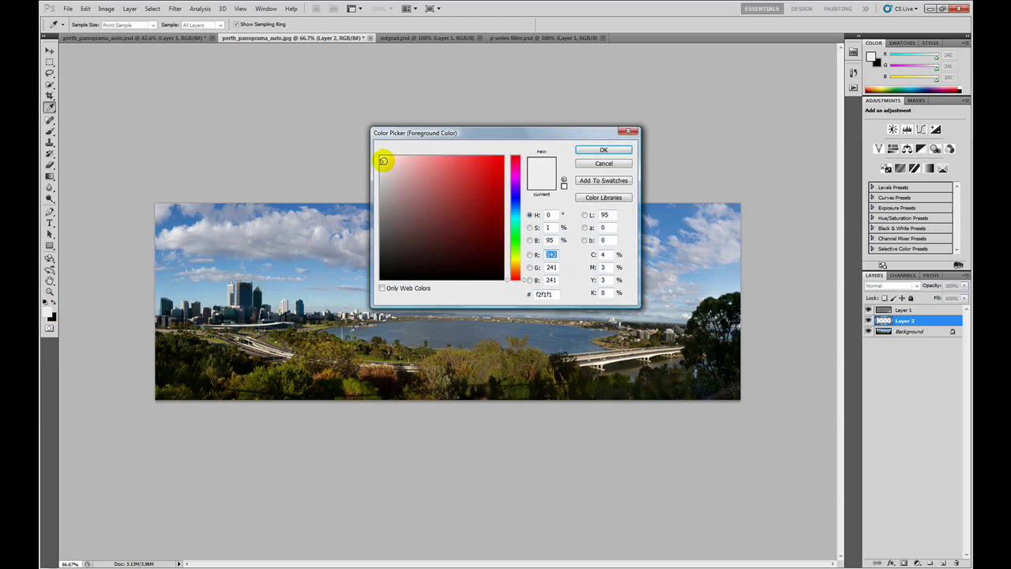
Reset to default black and white and choose the Foreground to Transparent gradient preset.
left_click(604, 149)
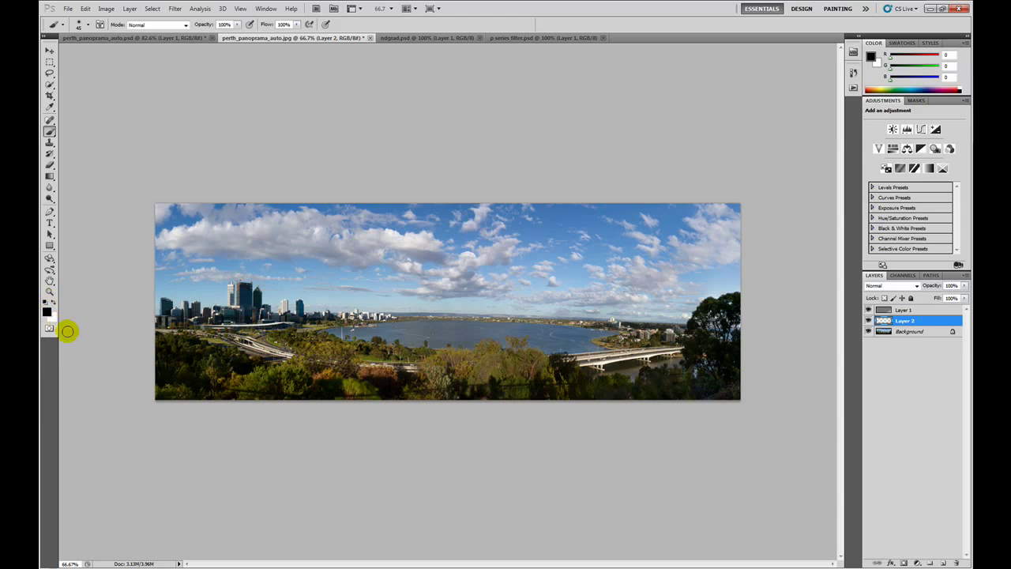
mouse_move(92, 235)
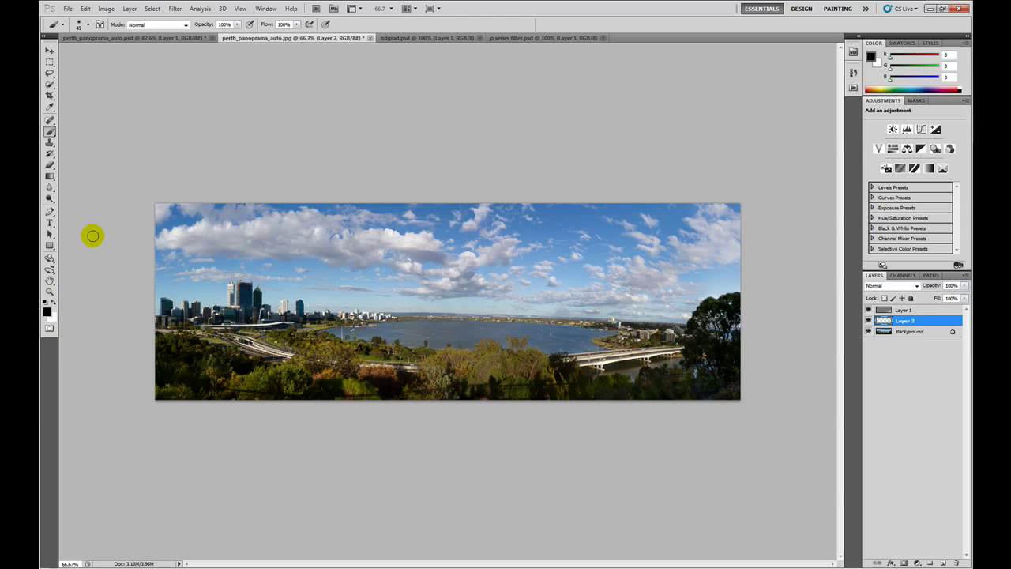
left_click(49, 176)
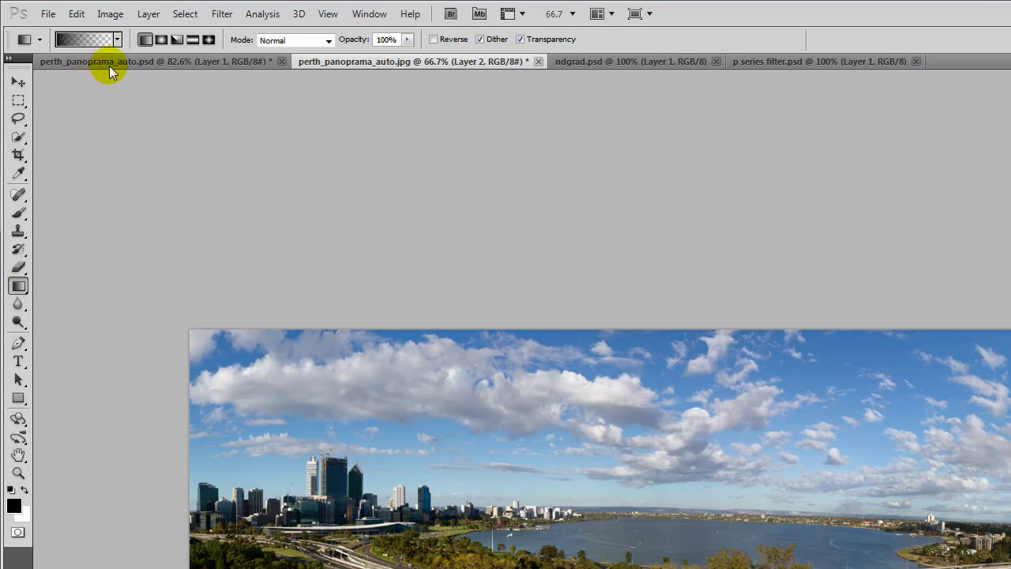
left_click(87, 40)
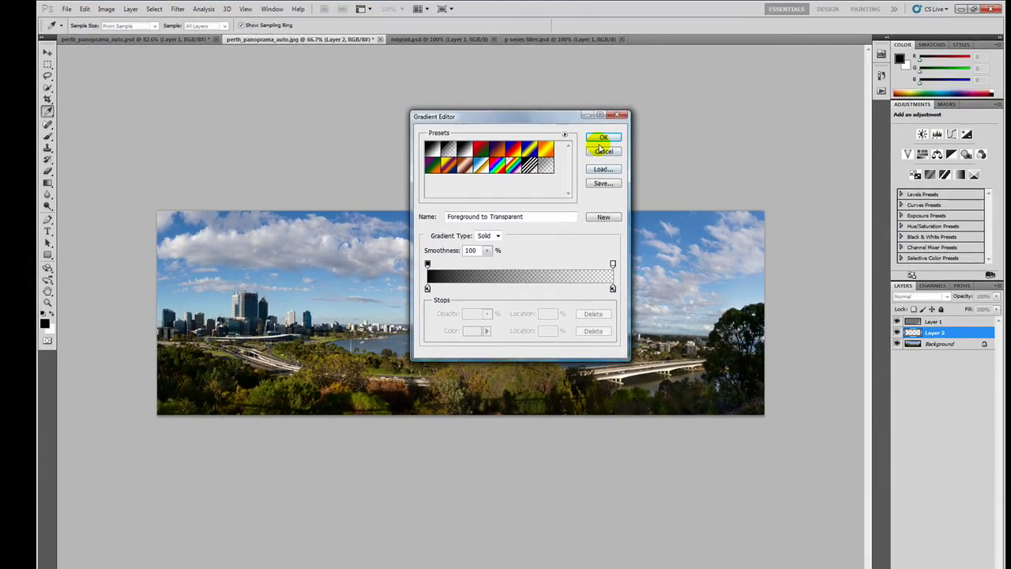
left_click(603, 138)
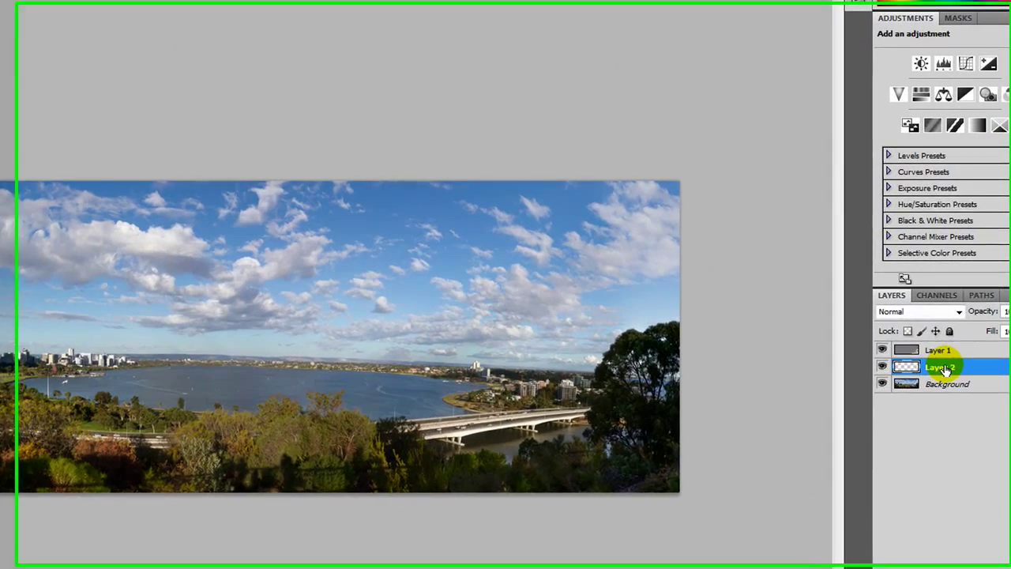
Set the Layer 2 sky gradient to Overlay at 87% opacity, comparing with Layer 1 hidden.
left_click(919, 312)
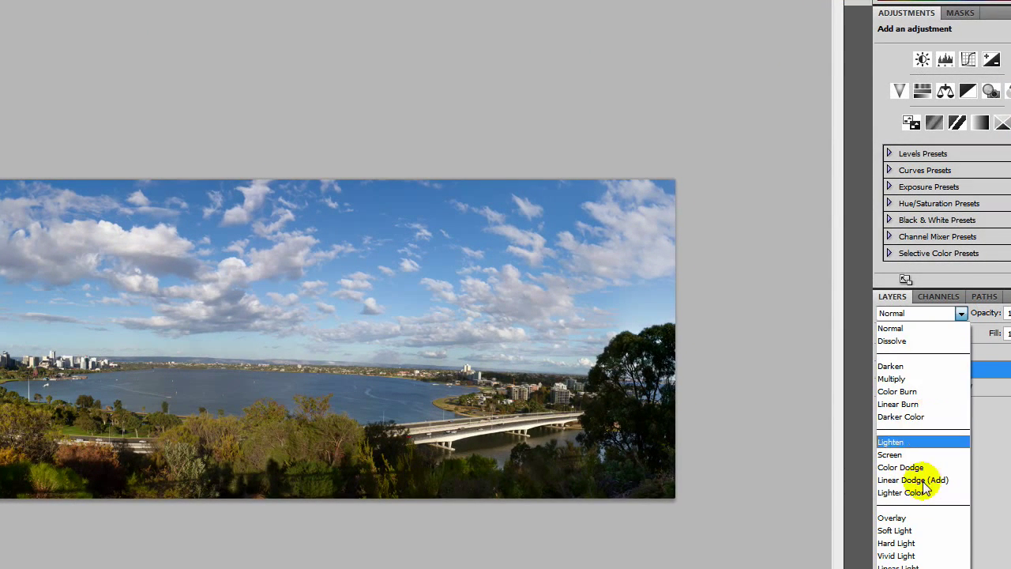
left_click(891, 517)
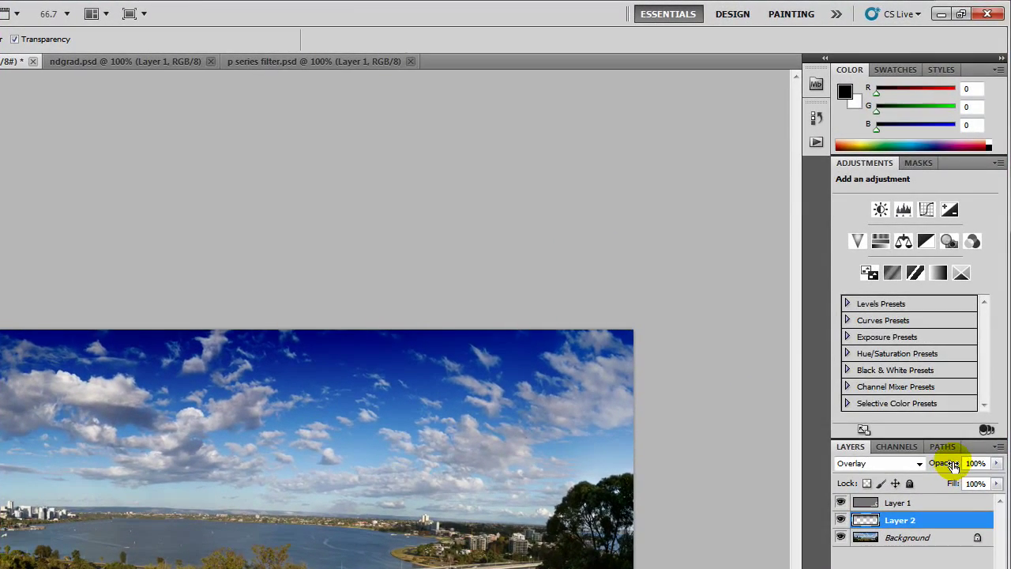
left_click_drag(975, 462, 956, 463)
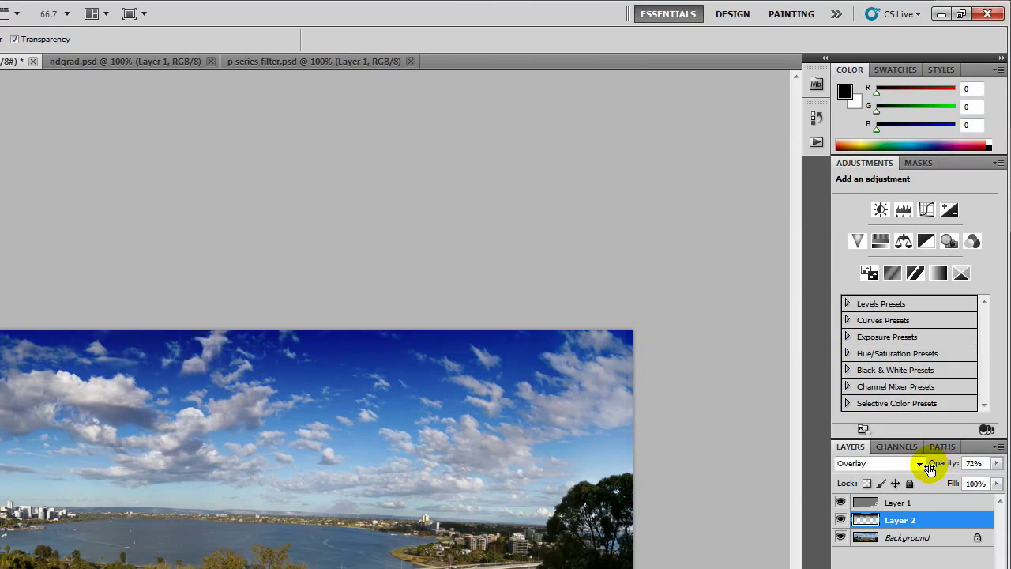
left_click_drag(947, 463, 947, 248)
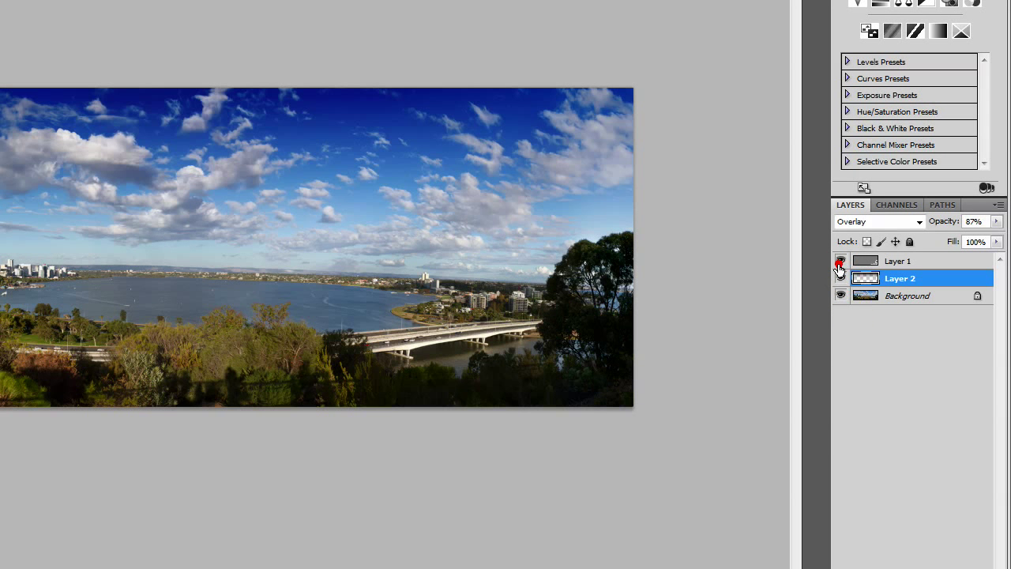
left_click(841, 269)
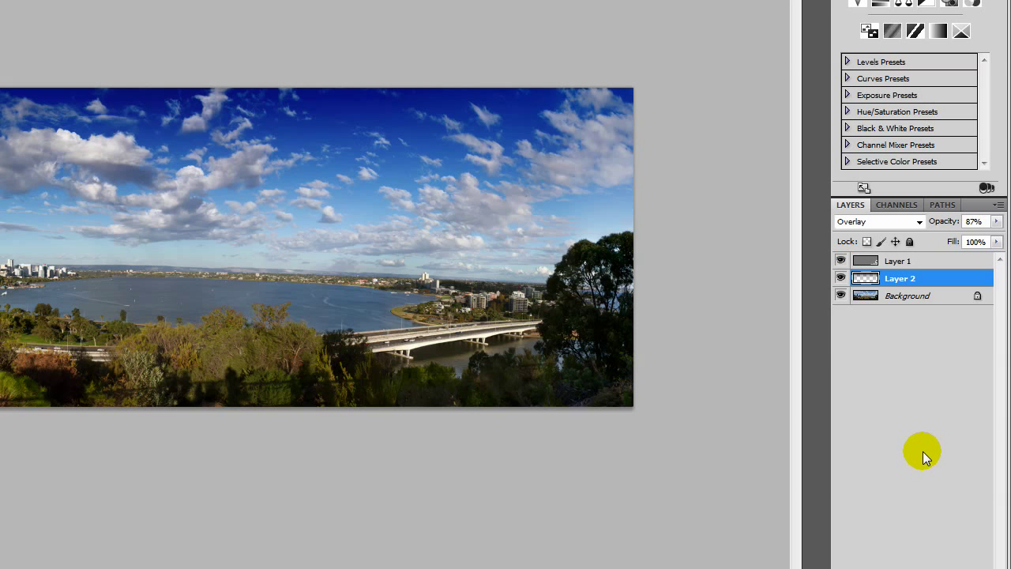
mouse_move(915, 440)
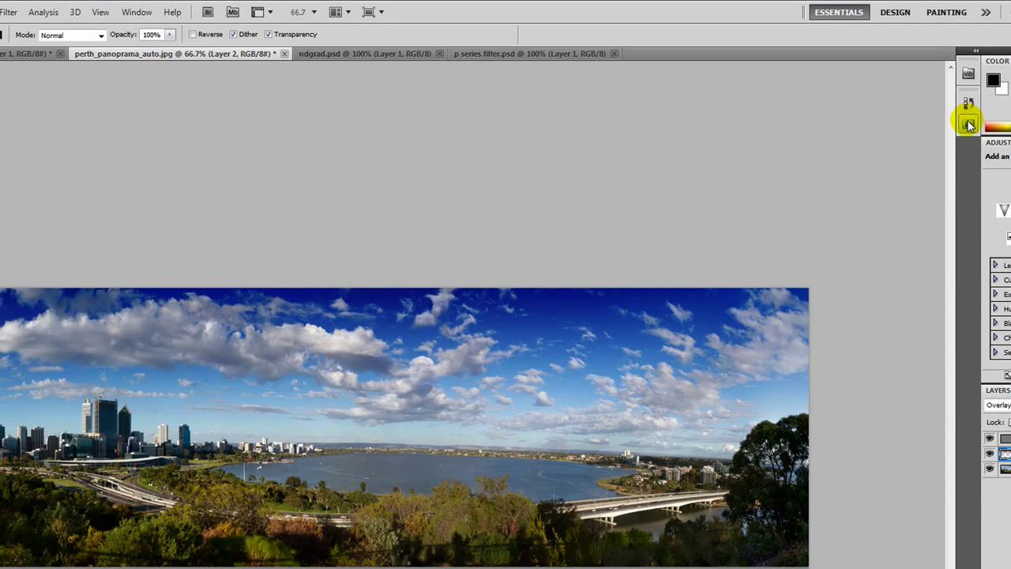
Show the Actions panel and select Border in the CameraCarl action set.
left_click(968, 123)
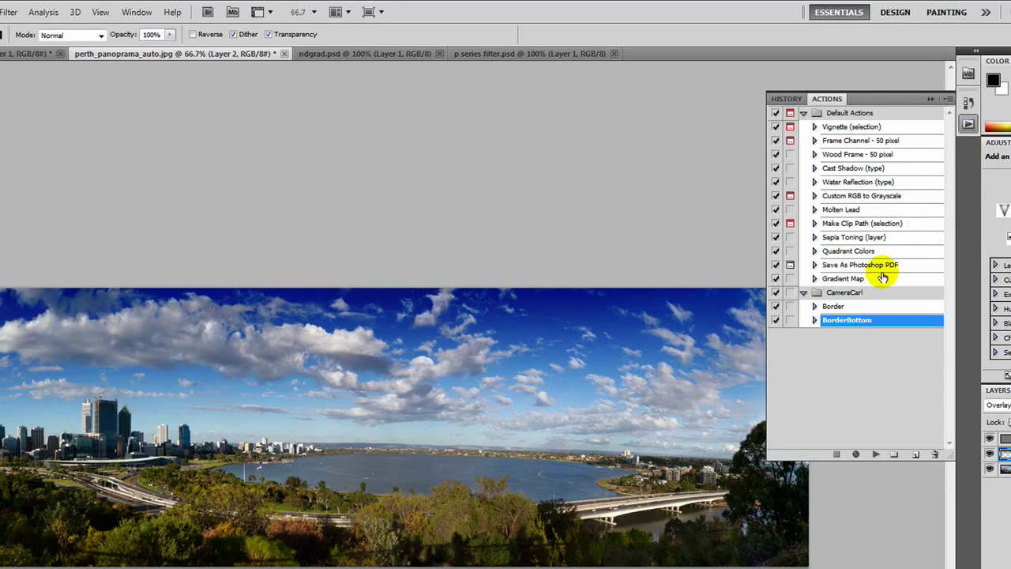
mouse_move(833, 306)
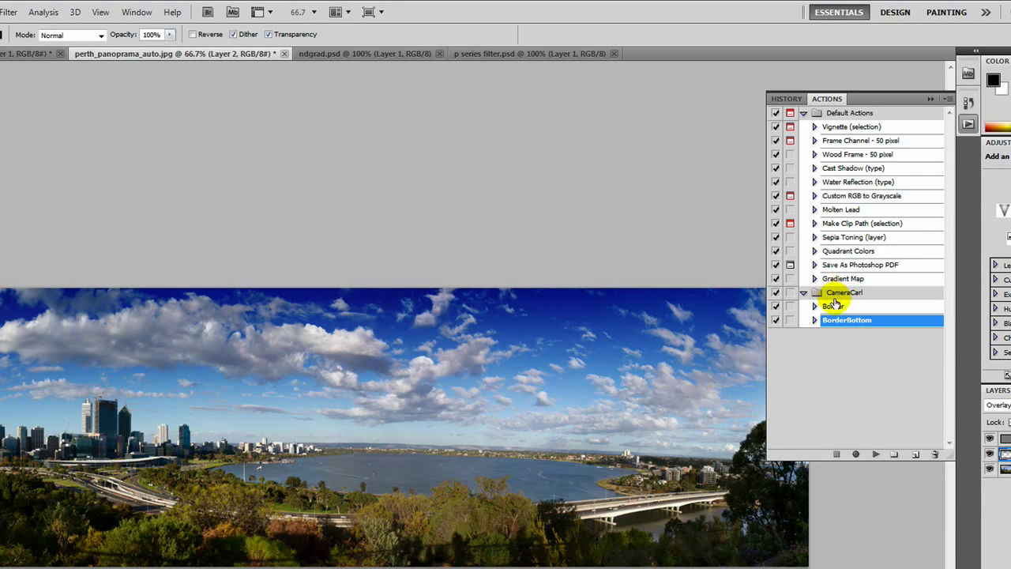
left_click(834, 306)
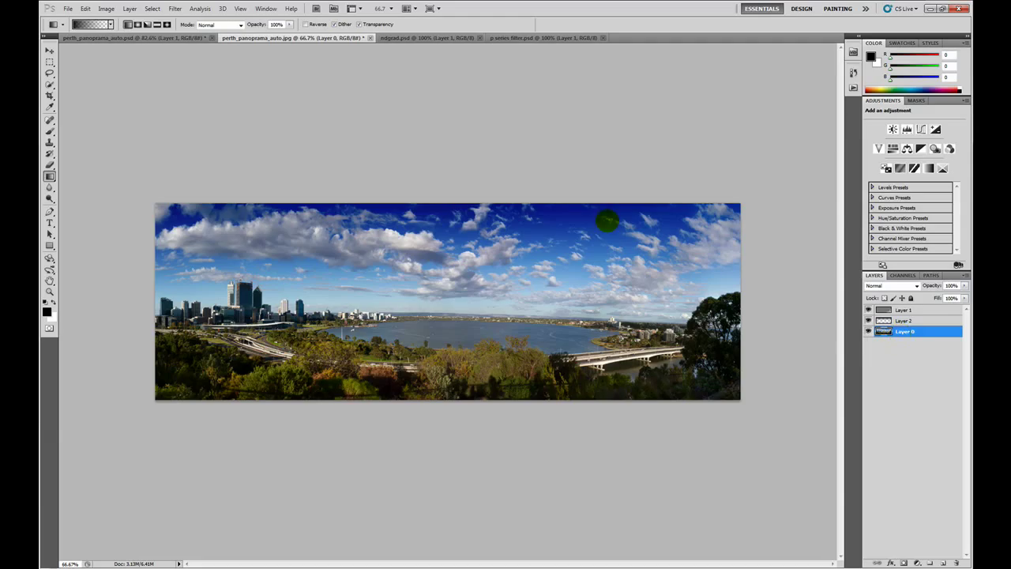
left_click(128, 9)
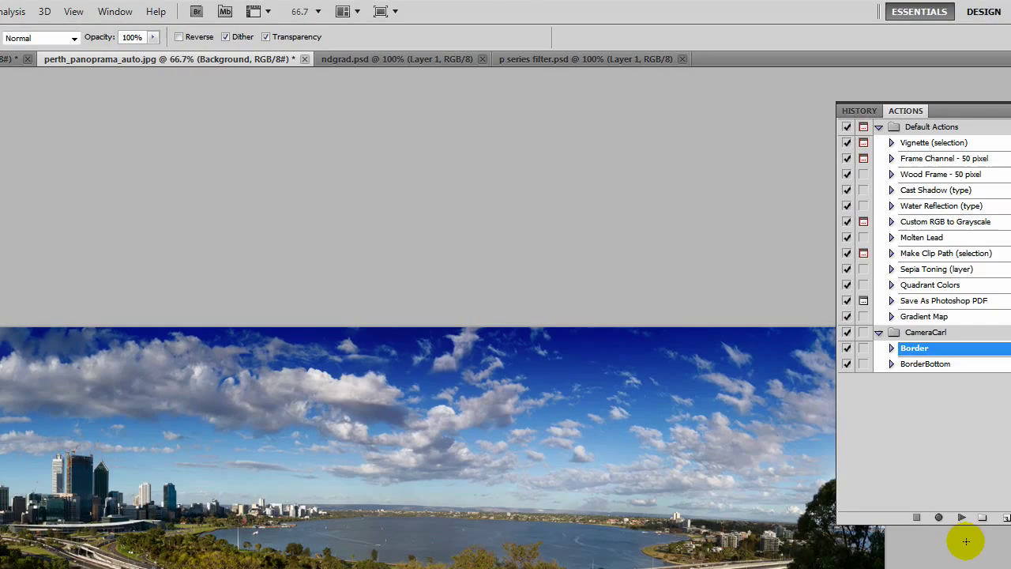
Play the Border action, then the BorderBottom action to widen the bottom strip.
left_click(961, 516)
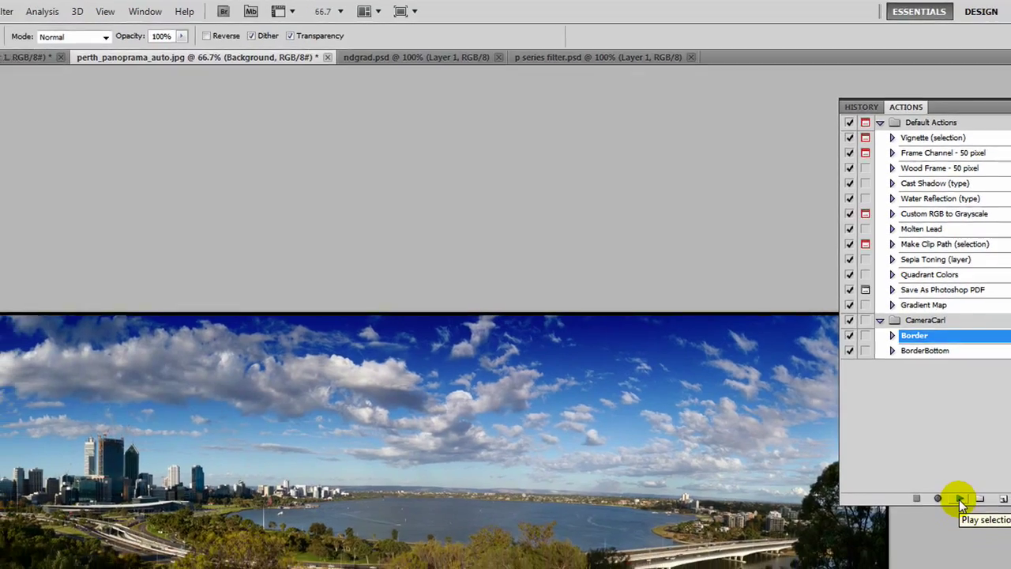
left_click(960, 498)
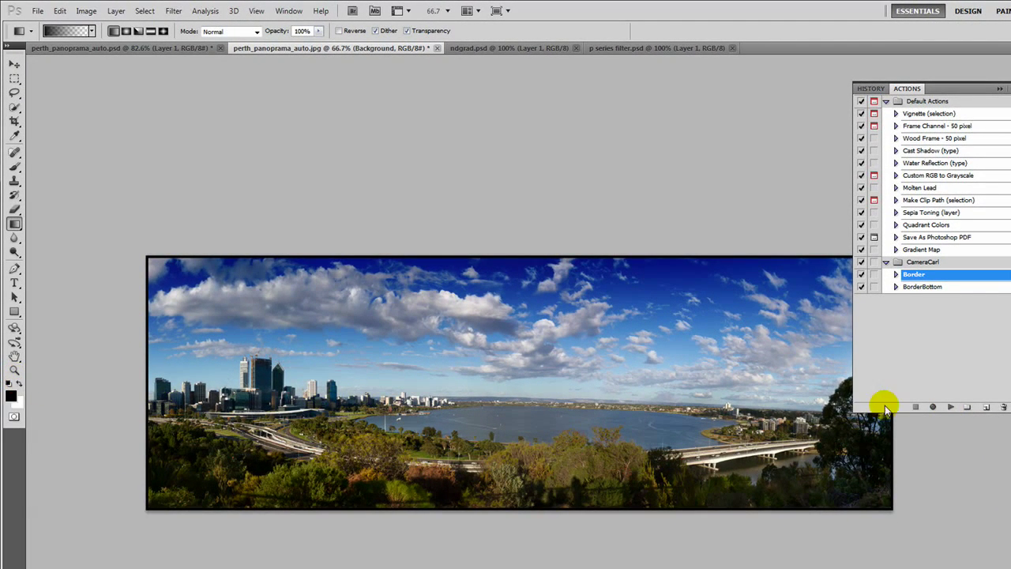
left_click(951, 406)
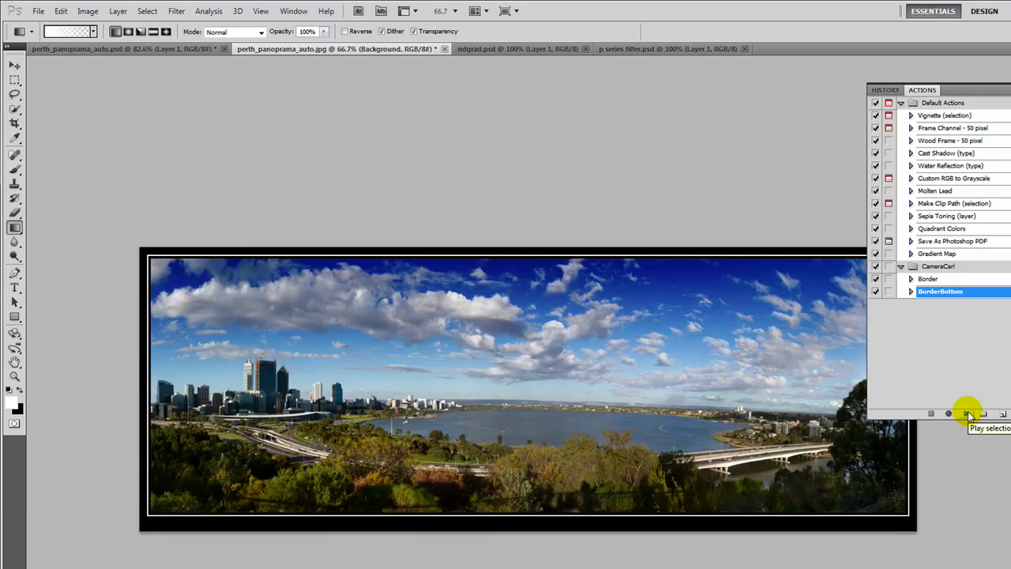
left_click(967, 413)
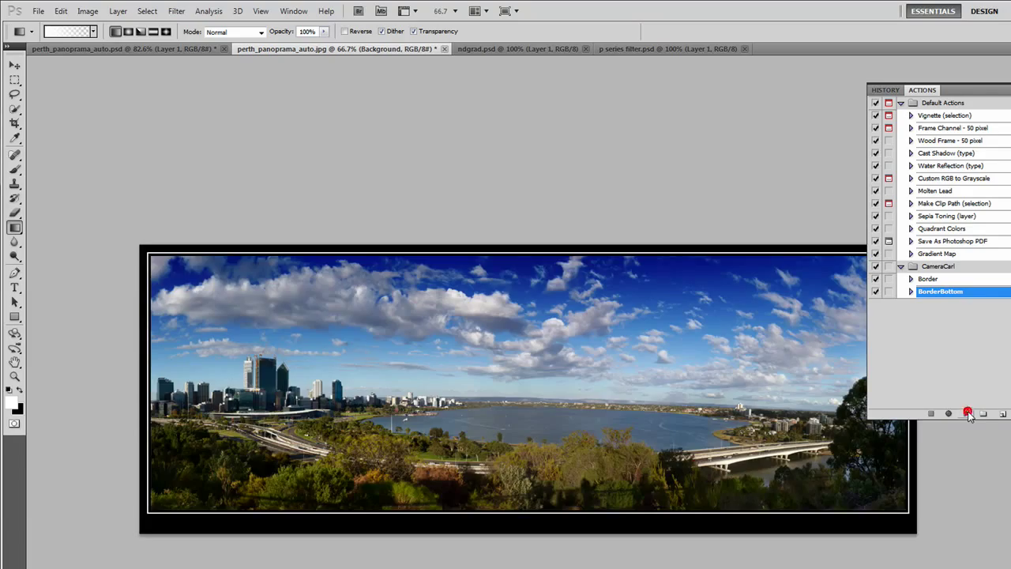
left_click(968, 413)
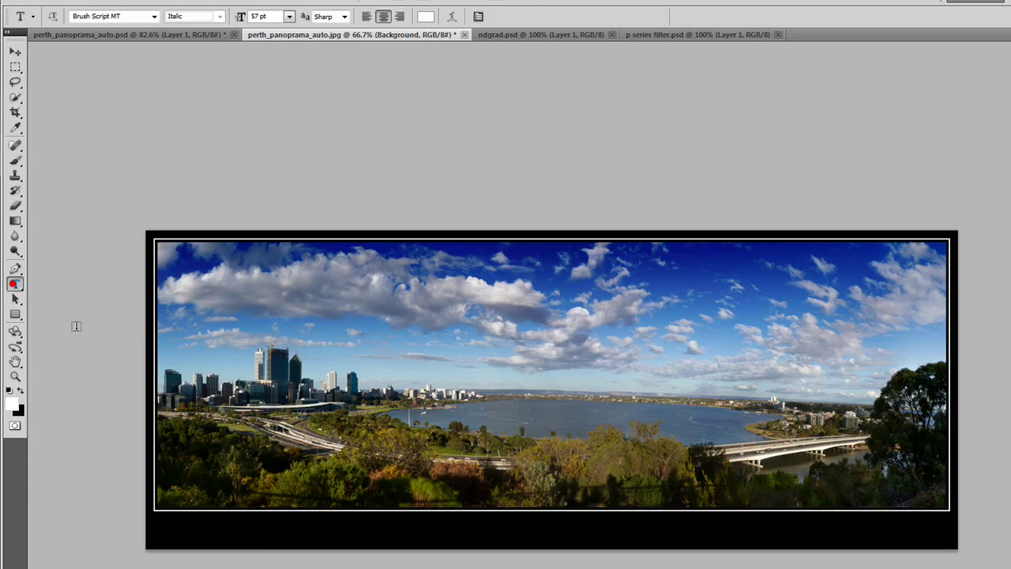
Type 'Perth, Western Australia' in Brush Script MT Italic 57 pt in the bottom border.
left_click(199, 531)
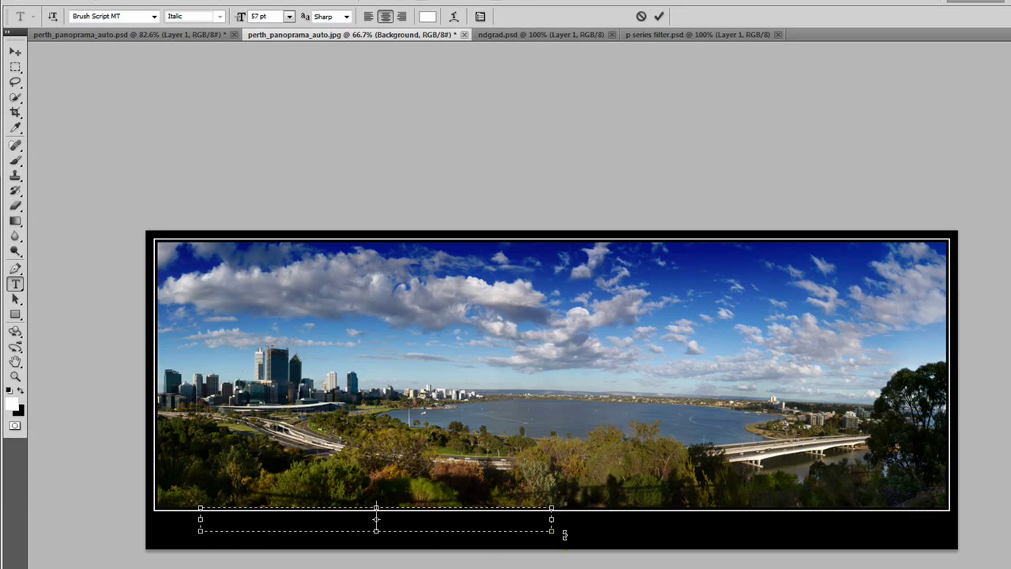
type("Perth")
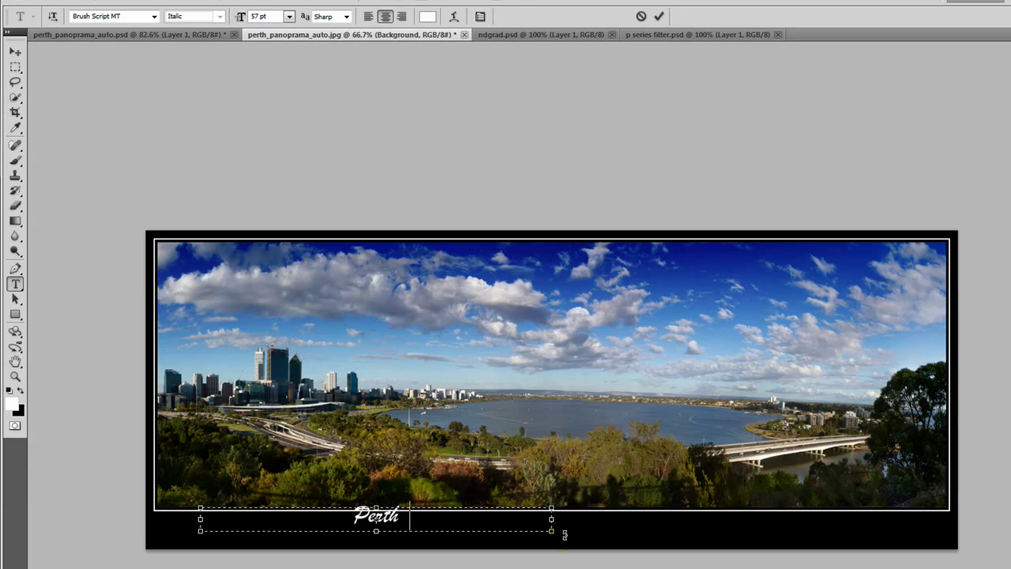
type(", Western")
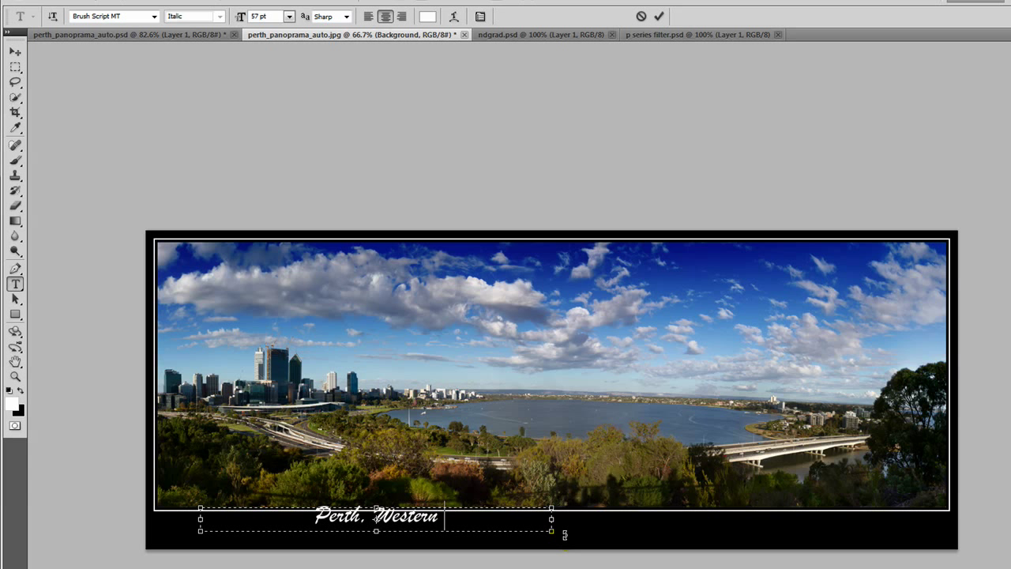
type("Australia")
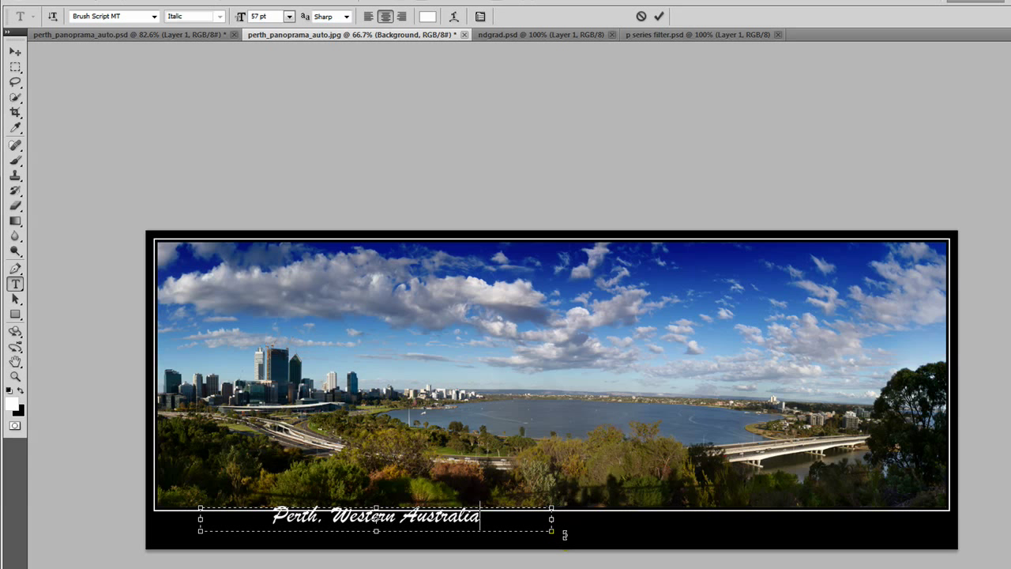